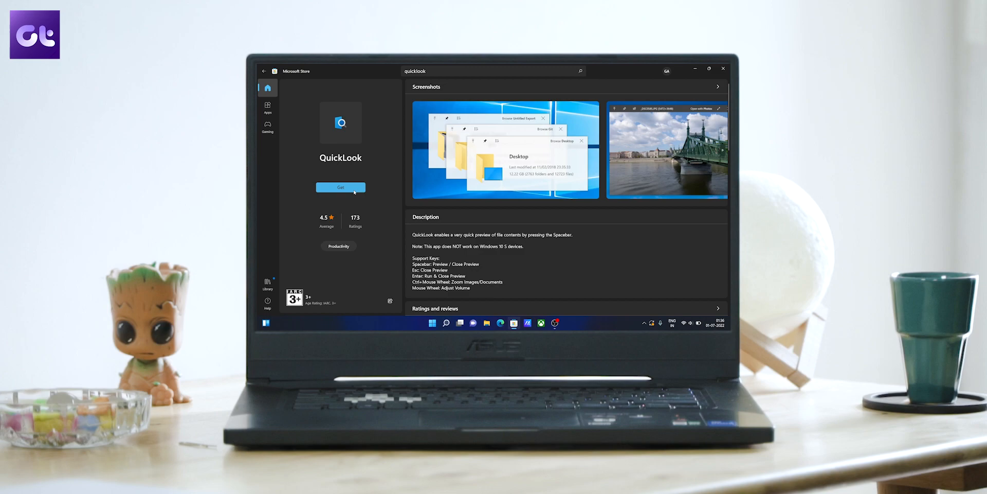
Step: Get QuickLook from the Store and preview a video clip in File Explorer
{"action": "left_click", "coordinate": [341, 188]}
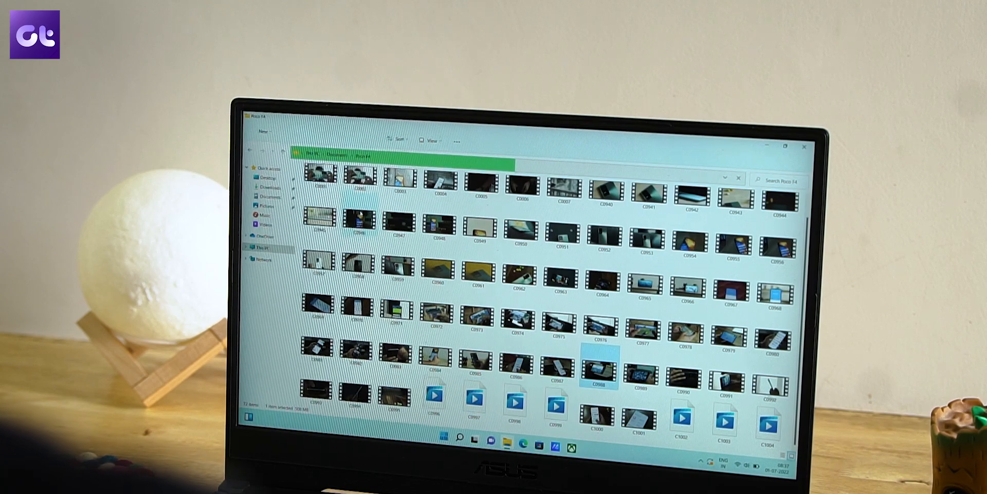
{"action": "double_click", "coordinate": [600, 370]}
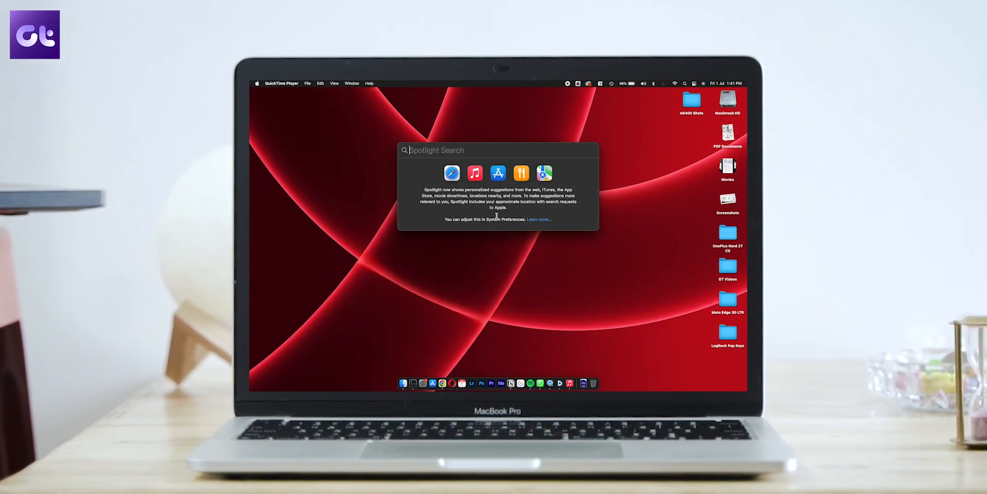
Step: Search the PC for Sony, sony and Videos in Fluent Search and view the results
{"action": "type", "text": "Sony"}
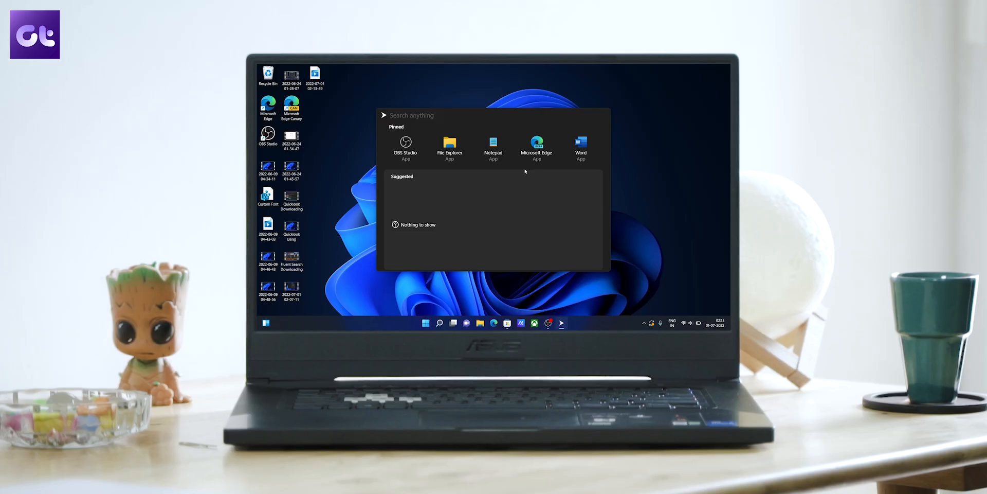
{"action": "type", "text": "sony"}
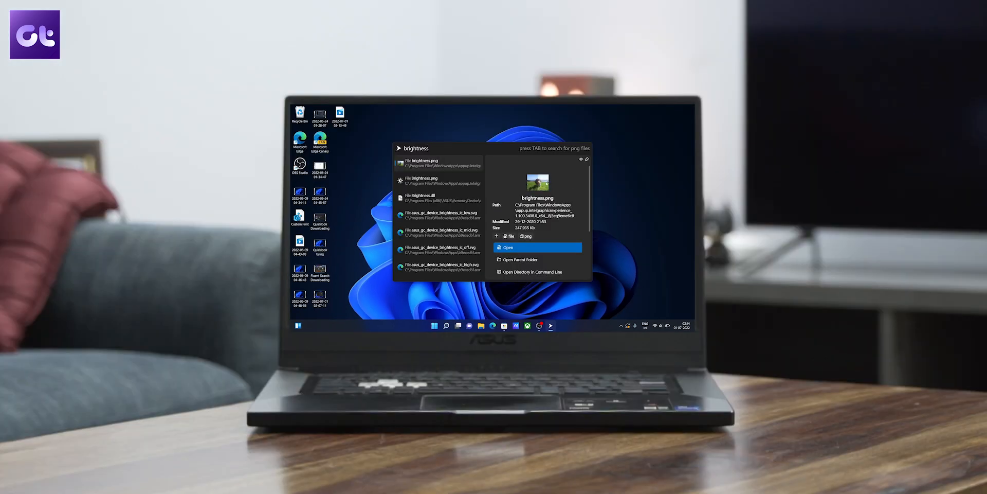
{"action": "type", "text": "Videos"}
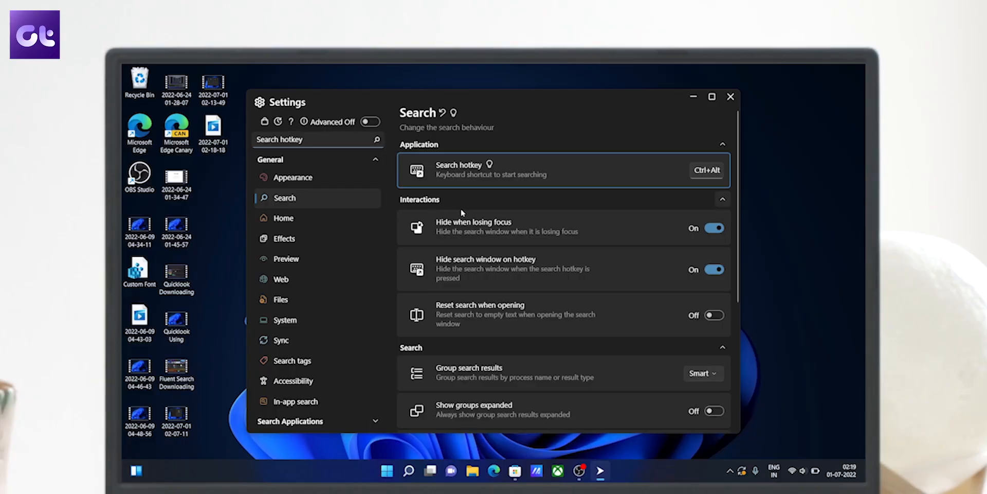
Step: Check the Search settings, then look up VLC, not and pOCO from the search bar
{"action": "left_click", "coordinate": [708, 171]}
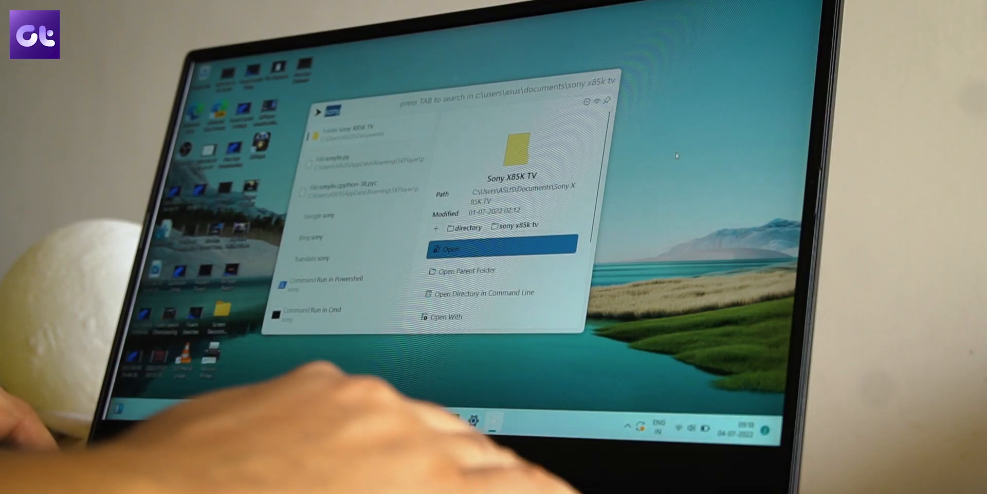
{"action": "type", "text": "VLC"}
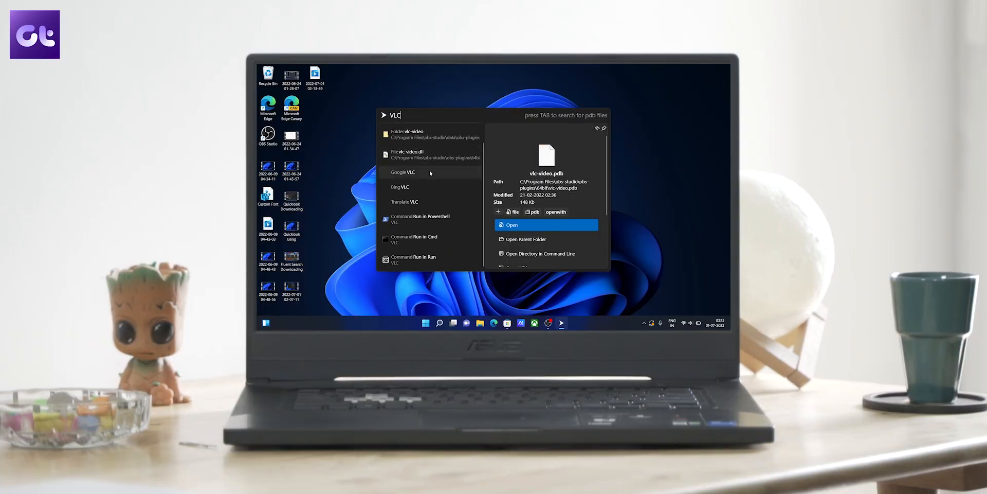
{"action": "type", "text": "notes"}
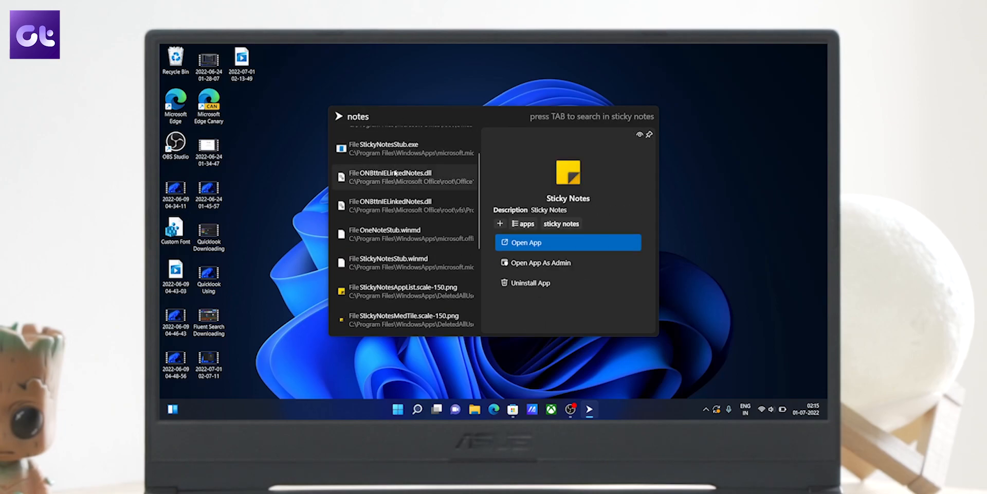
{"action": "type", "text": "pOCO"}
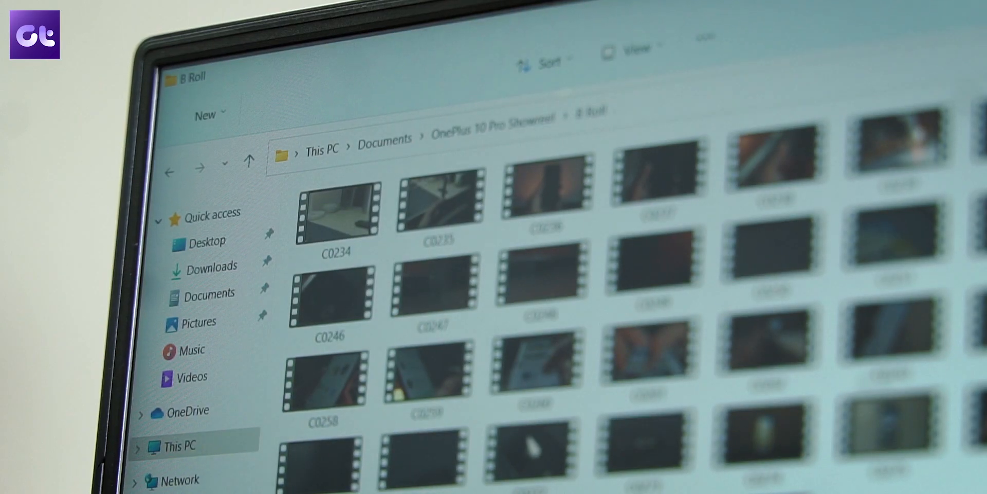
Step: Browse to the Documents folder, then go to the Microsoft Store
{"action": "left_click", "coordinate": [208, 240]}
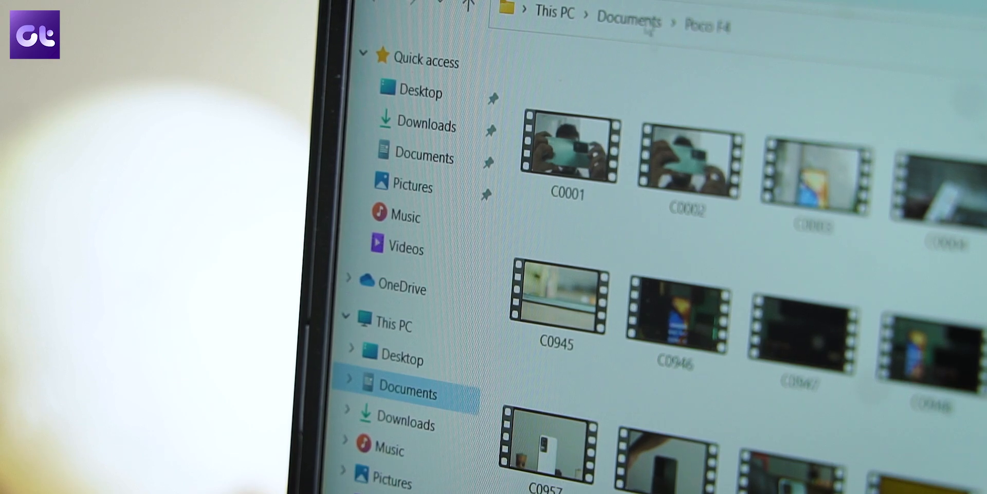
{"action": "left_click", "coordinate": [568, 149]}
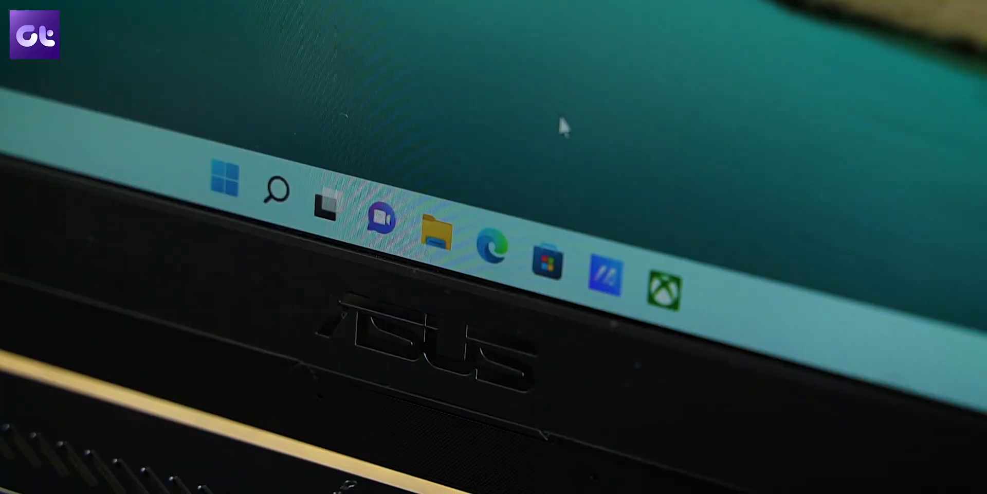
{"action": "left_click", "coordinate": [438, 230]}
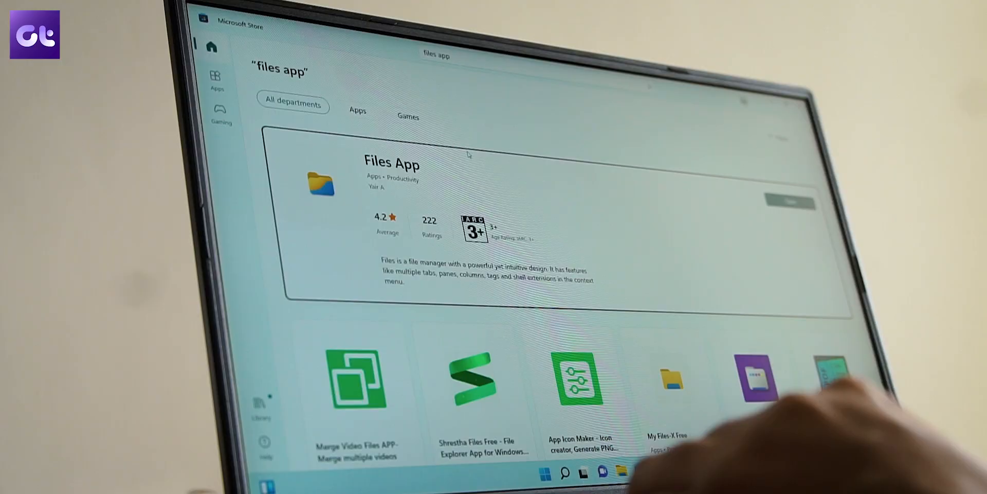
Step: Install Files App from its Store listing and launch it
{"action": "left_click", "coordinate": [392, 162]}
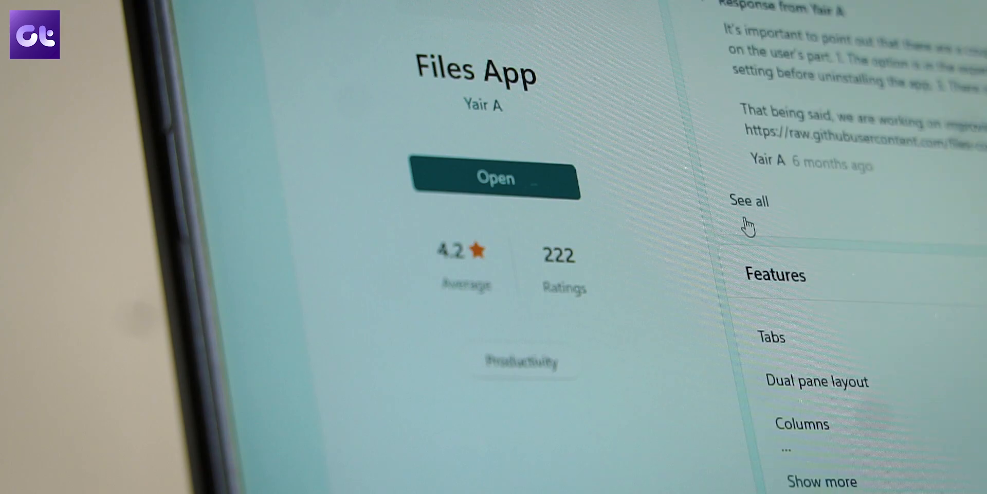
{"action": "left_click", "coordinate": [494, 179]}
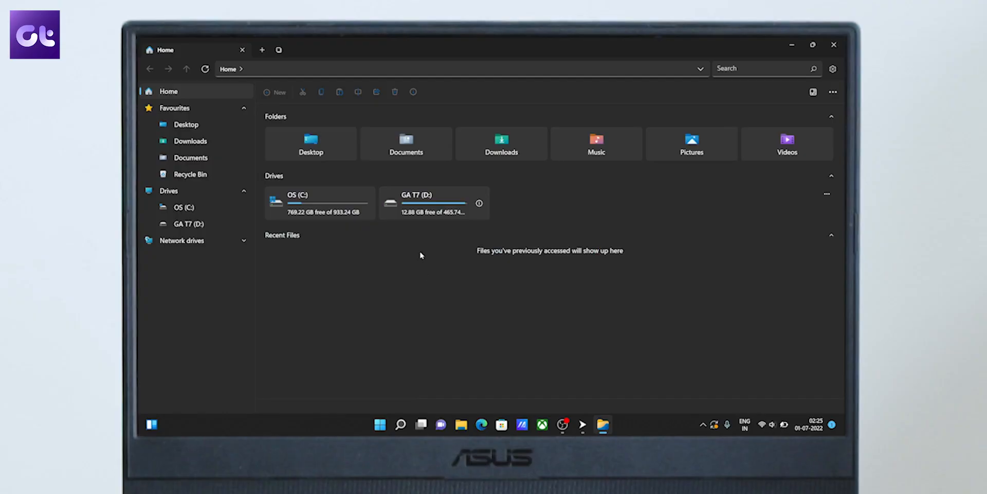
Step: Open a folder tile from the Files App home page
{"action": "double_click", "coordinate": [435, 203]}
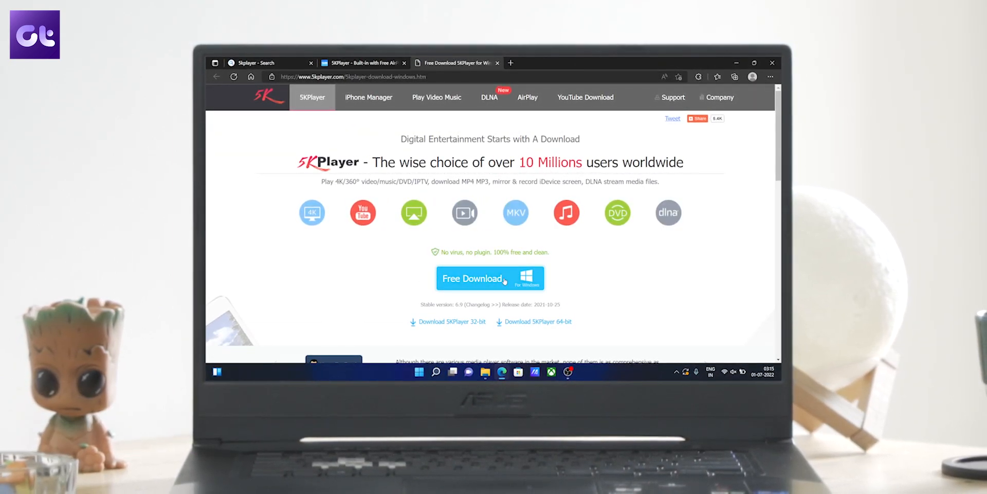
Step: Download 5KPlayer for Windows and play an MP4 from the D drive with it
{"action": "left_click", "coordinate": [492, 278]}
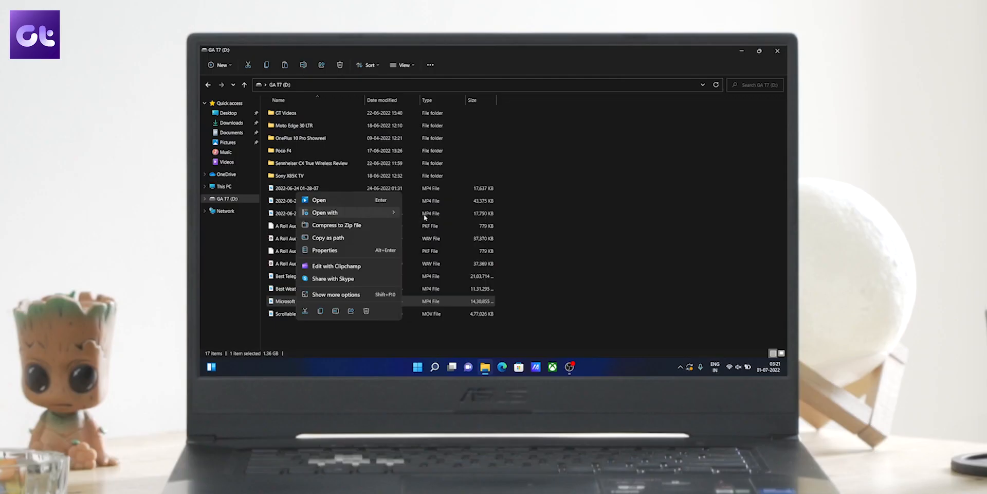
{"action": "left_click", "coordinate": [319, 199]}
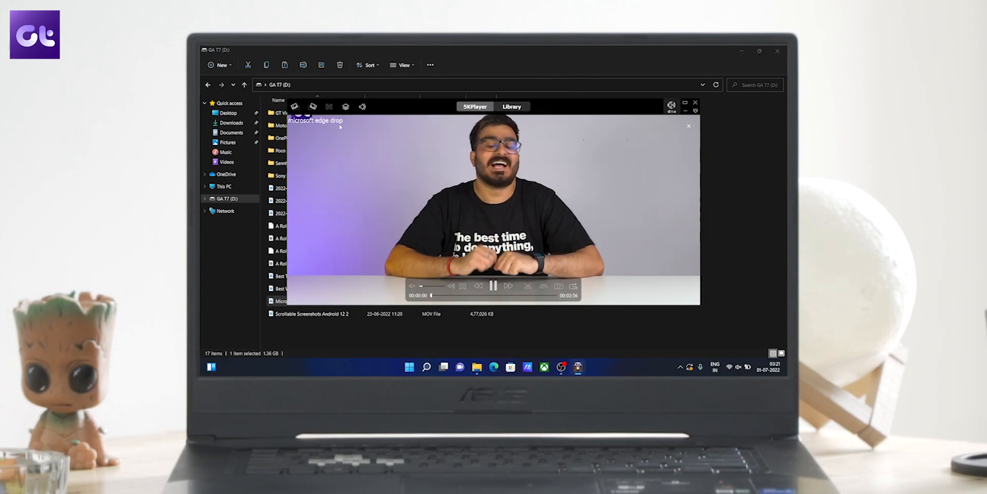